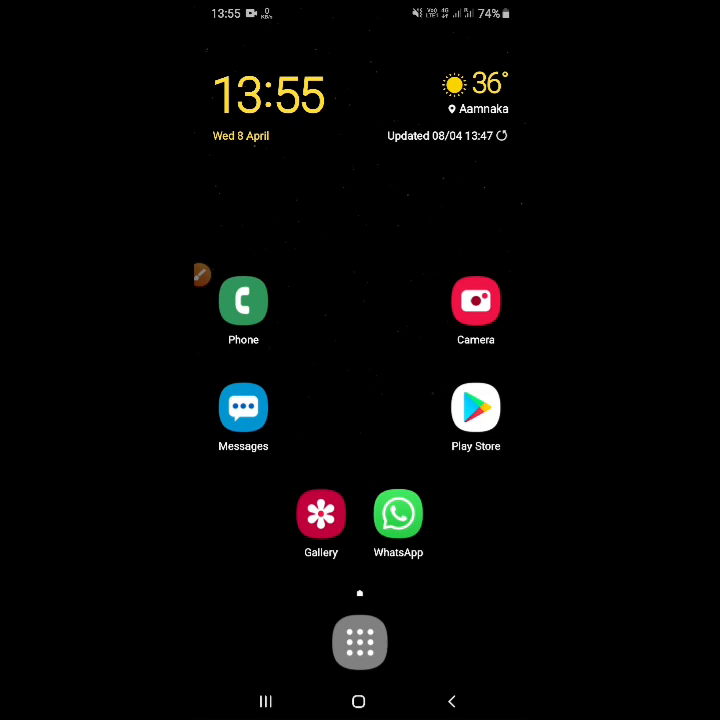
- Search Play Store for "zoom" and open the ZOOM Cloud Meetings app page
{"action": "left_click", "coordinate": [476, 406]}
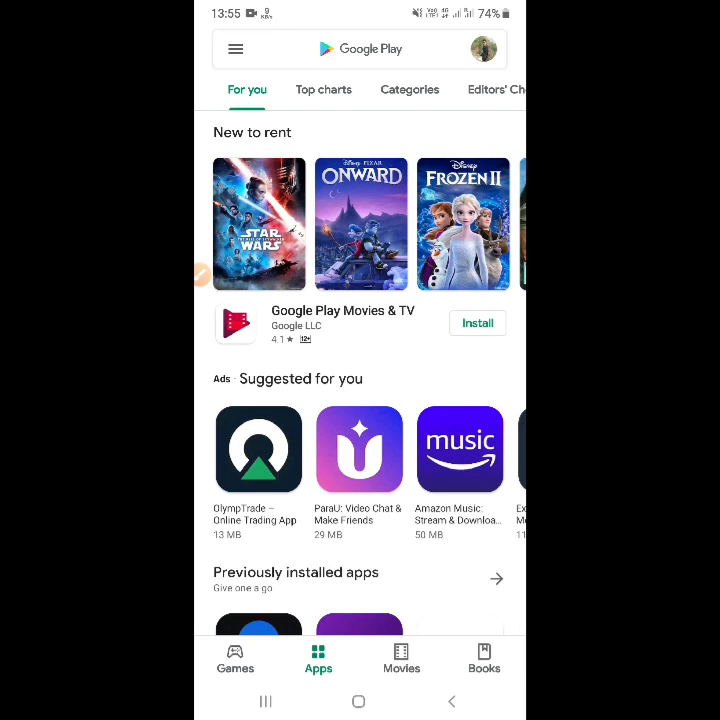
{"action": "left_click", "coordinate": [360, 48]}
{"action": "type", "text": "zoom"}
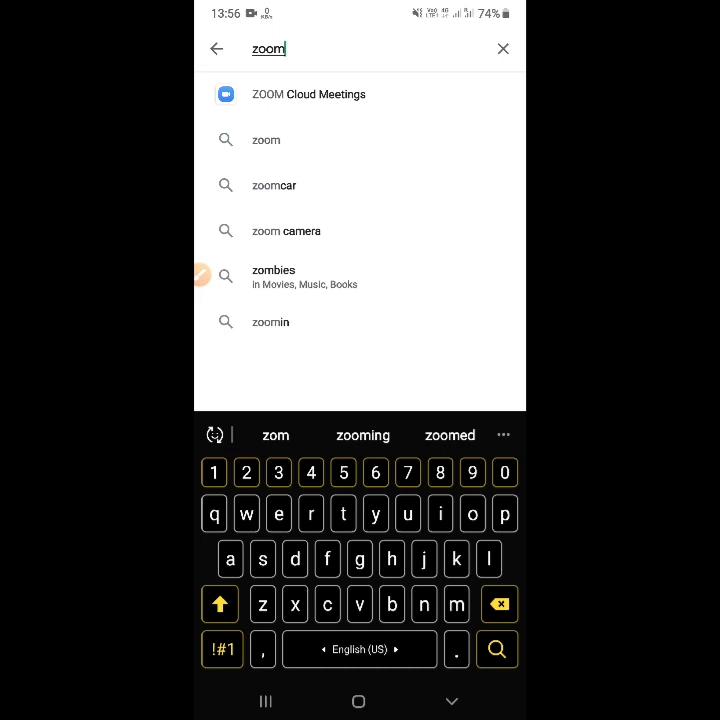
{"action": "left_click", "coordinate": [308, 94]}
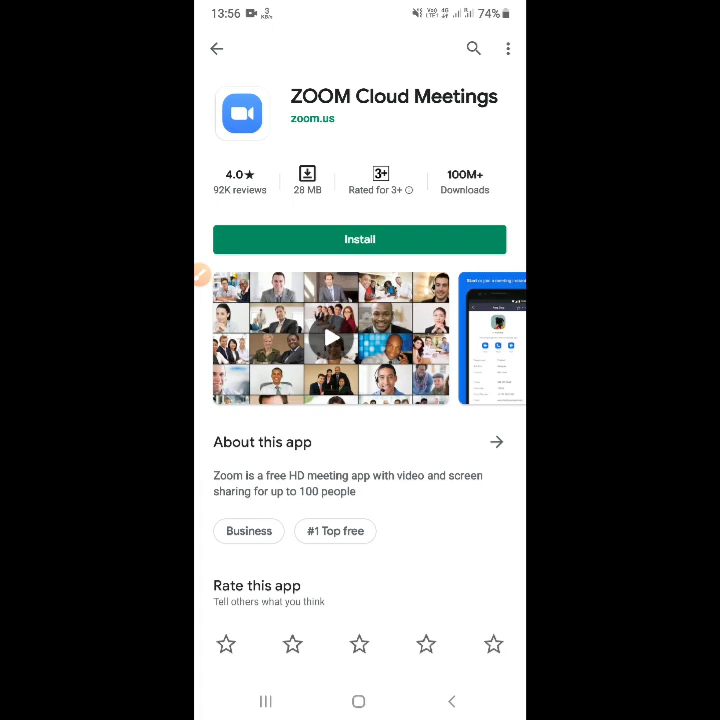
- Install ZOOM Cloud Meetings and wait for the Open button to appear
{"action": "left_click", "coordinate": [360, 240]}
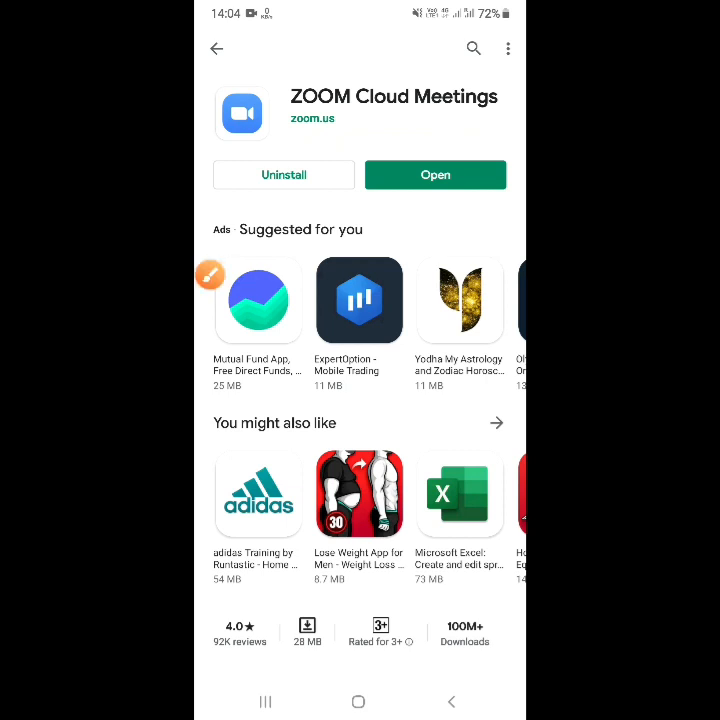
{"action": "left_click", "coordinate": [210, 276]}
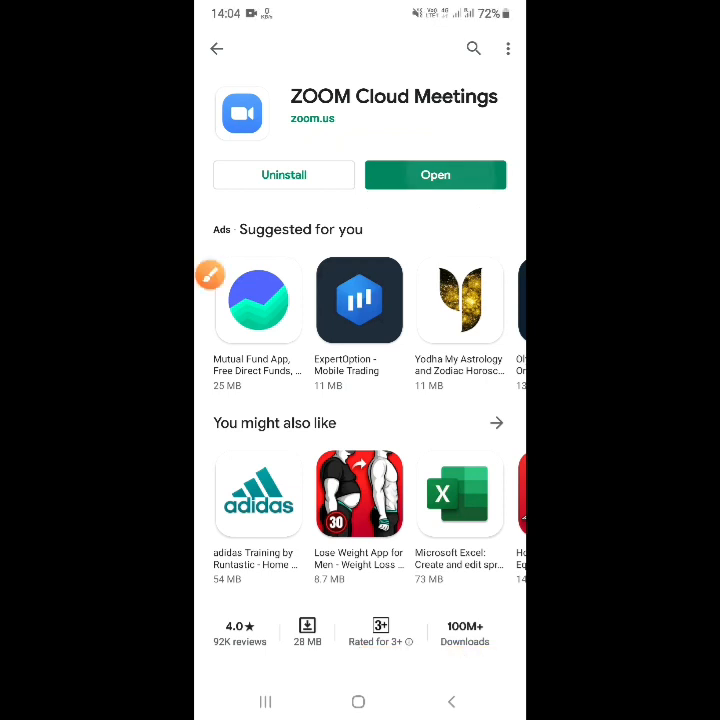
- Launch Zoom, flip through the intro slides and reach the Sign In form
{"action": "left_click", "coordinate": [436, 174]}
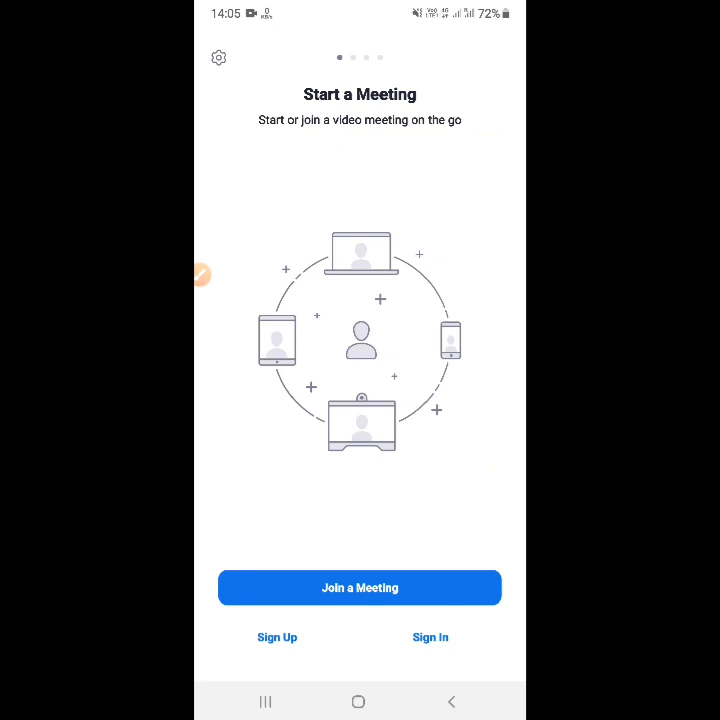
{"action": "scroll", "scroll_direction": "left", "scroll_amount": 3}
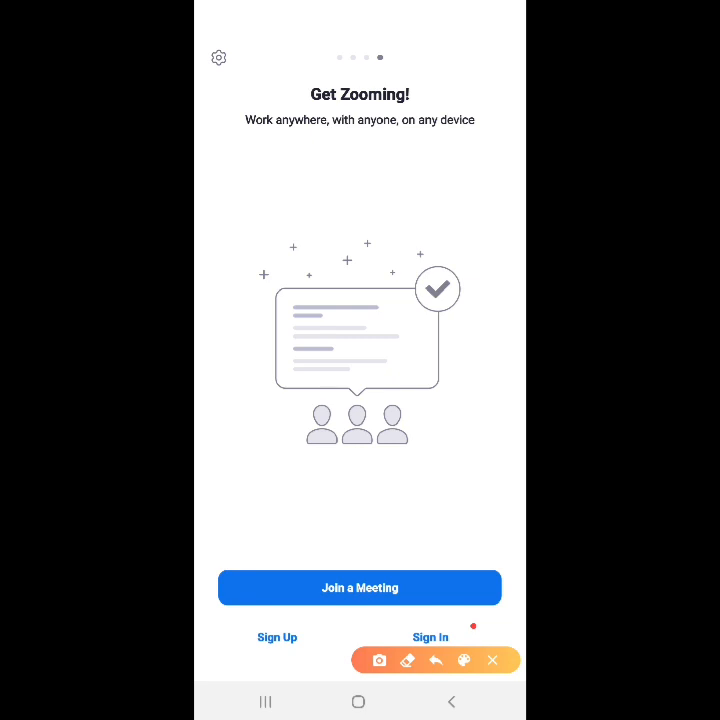
{"action": "left_click_drag", "start_coordinate": [432, 624], "coordinate": [478, 620]}
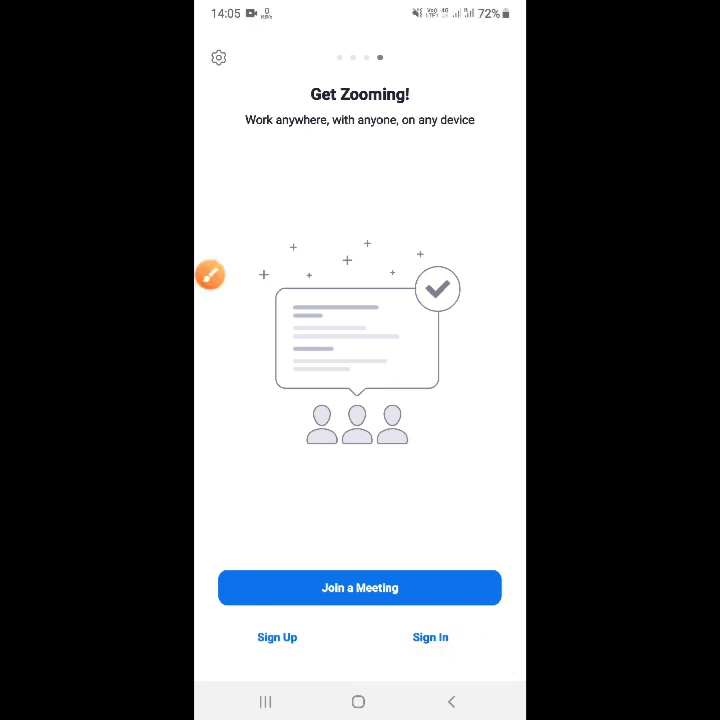
{"action": "left_click", "coordinate": [430, 636]}
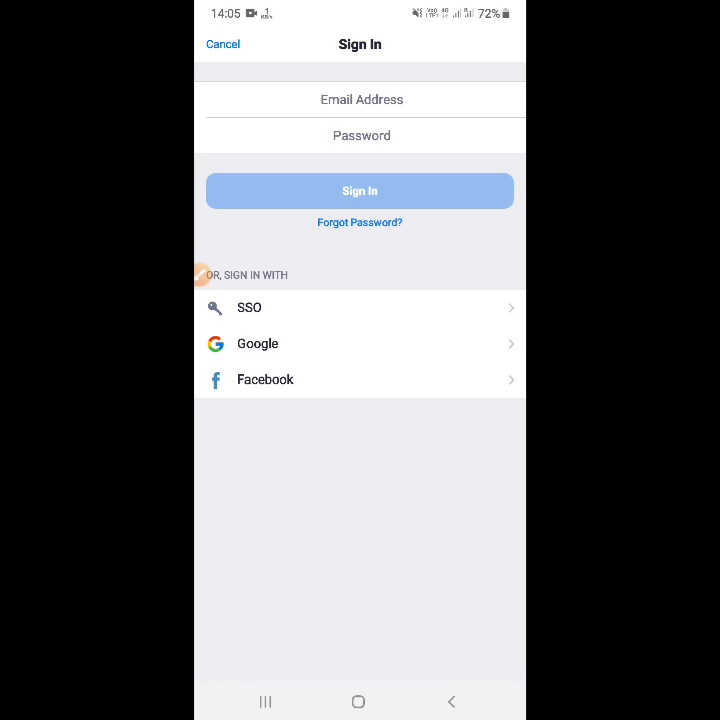
- Choose Google sign-in, leading to Zoom's date-of-birth verification page
{"action": "left_click", "coordinate": [360, 344]}
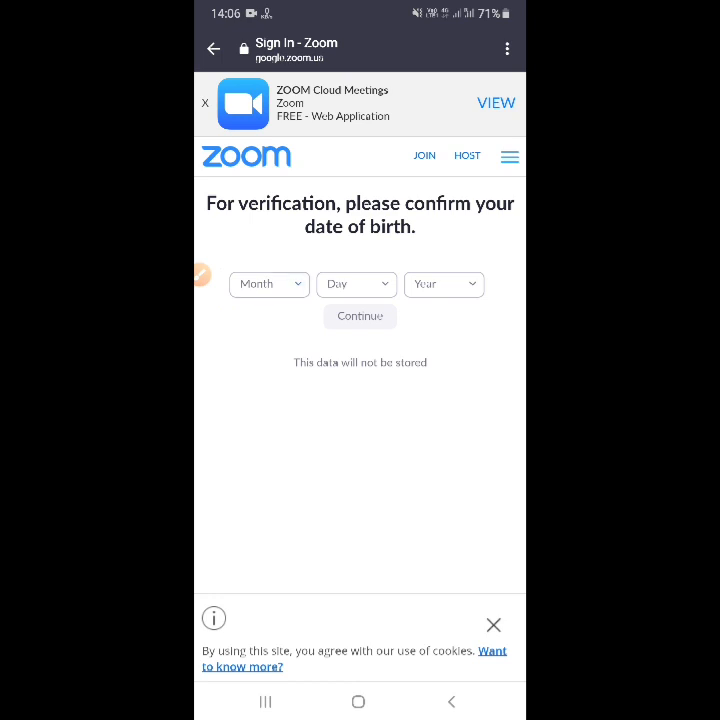
- Enter Nov as the birth month and 26 as the birth day
{"action": "left_click", "coordinate": [268, 284]}
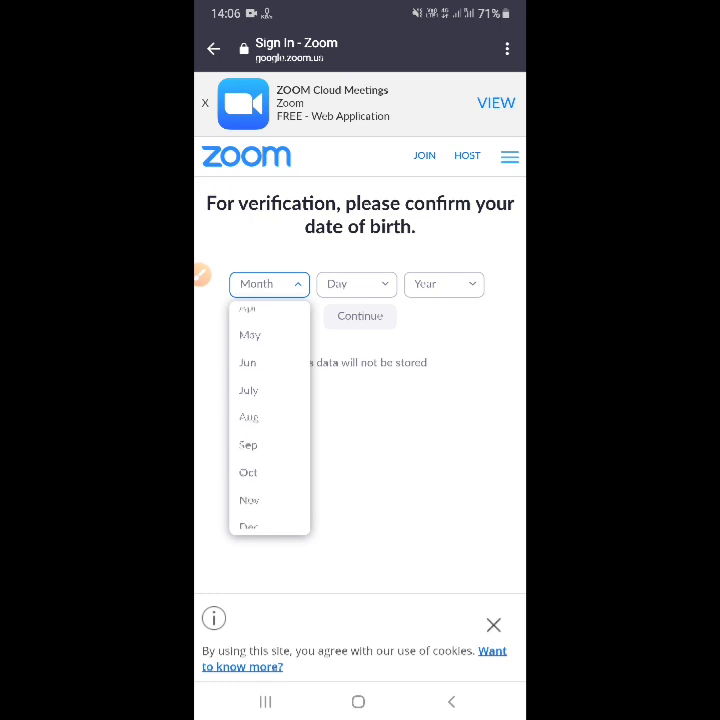
{"action": "left_click", "coordinate": [248, 500]}
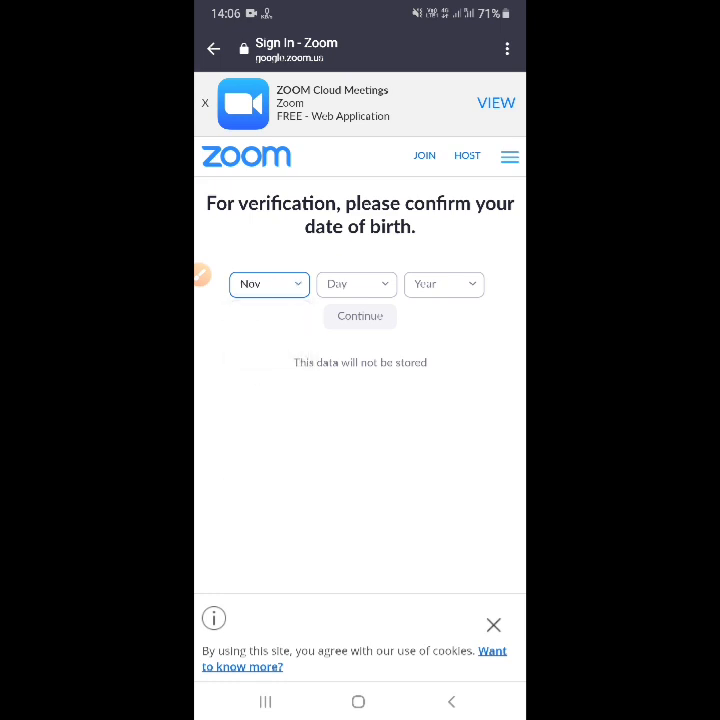
{"action": "left_click", "coordinate": [356, 284]}
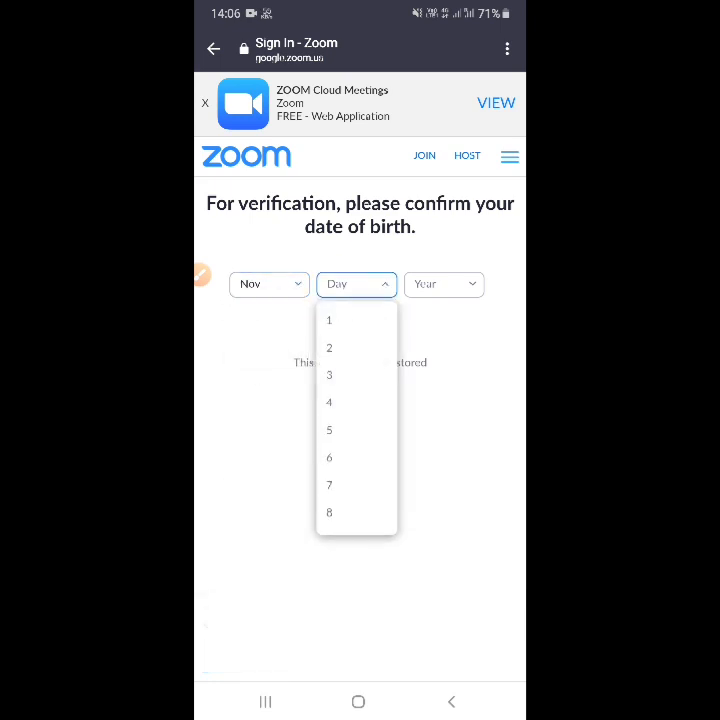
{"action": "scroll", "scroll_direction": "down", "scroll_amount": 3}
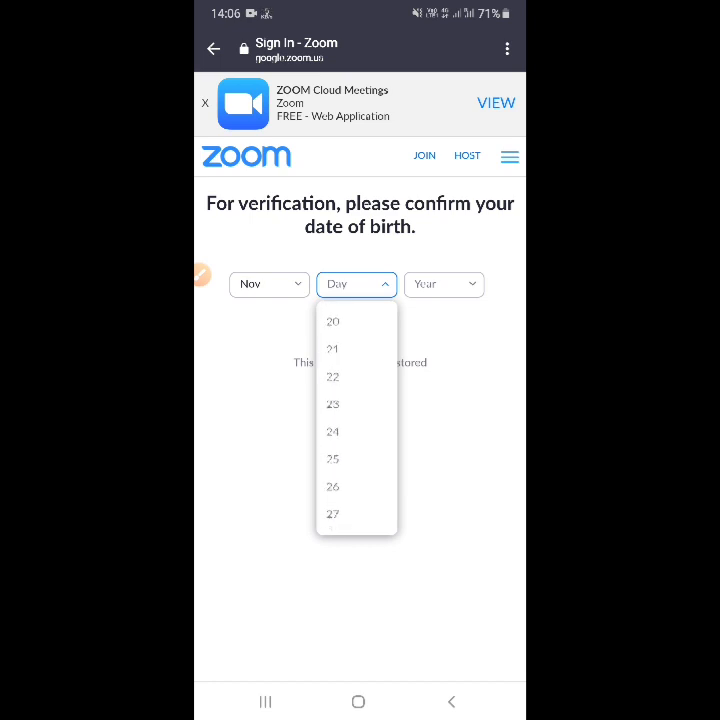
{"action": "left_click", "coordinate": [332, 486]}
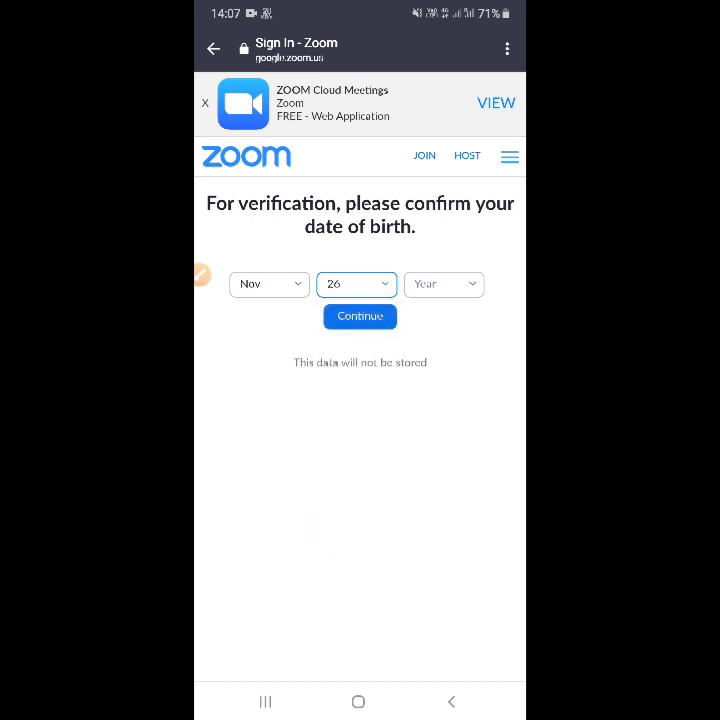
- Set the birth year to 1986 (correcting from 1985) and submit the date of birth
{"action": "left_click", "coordinate": [444, 284]}
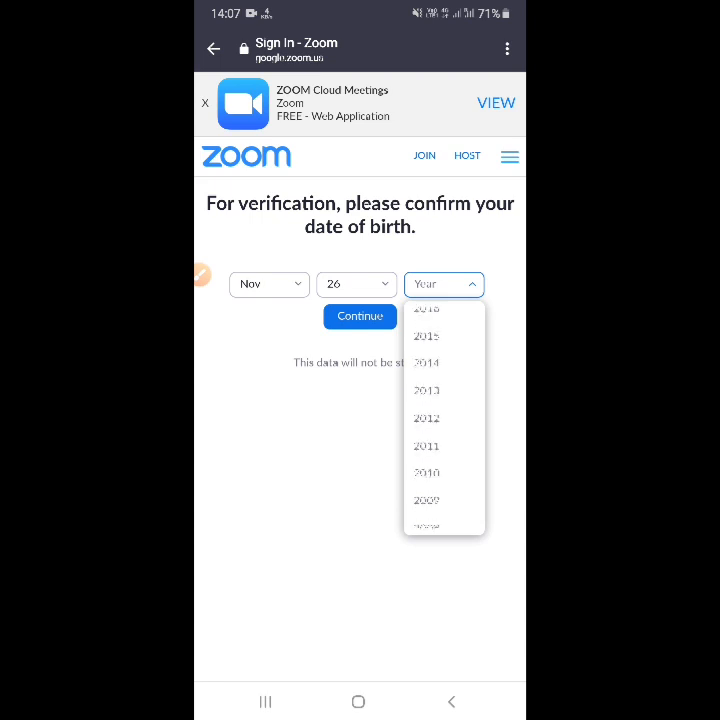
{"action": "scroll", "scroll_direction": "down", "scroll_amount": 3}
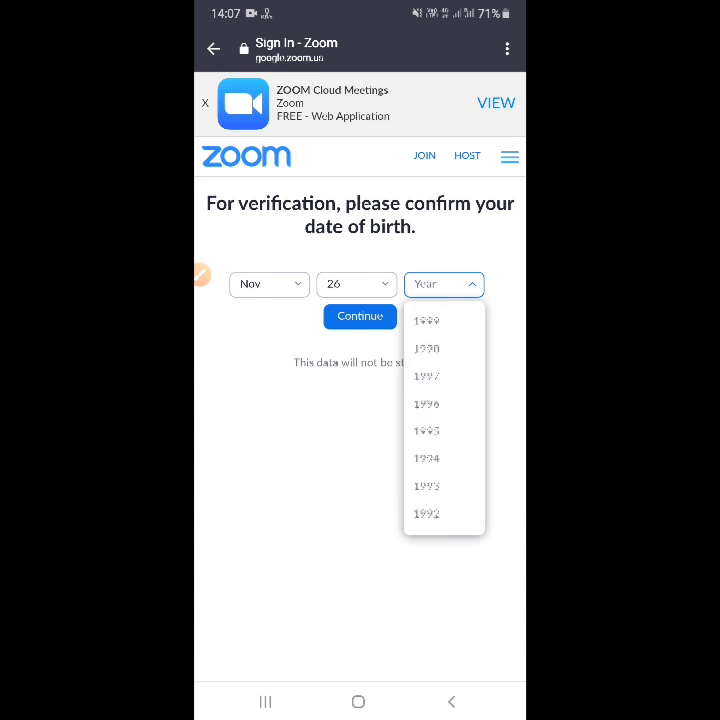
{"action": "scroll", "scroll_direction": "down", "scroll_amount": 3}
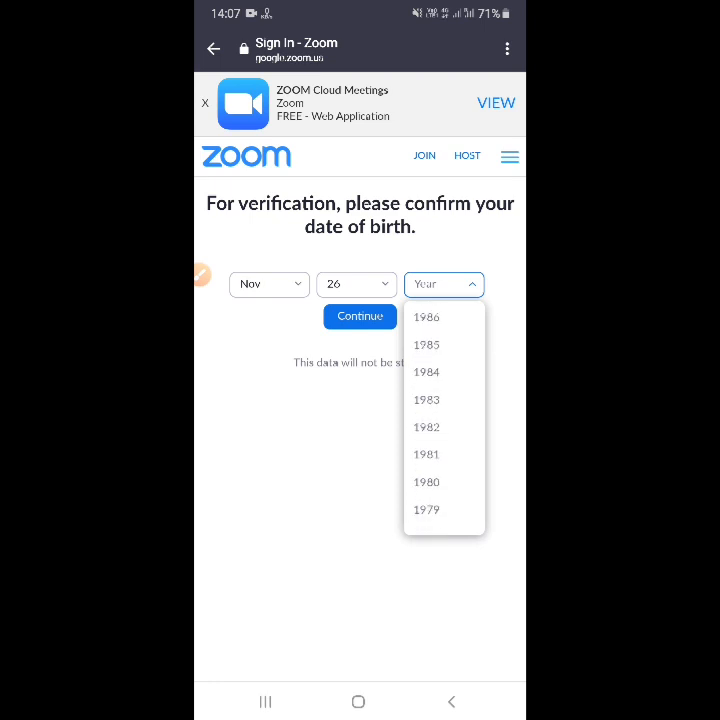
{"action": "left_click", "coordinate": [426, 344]}
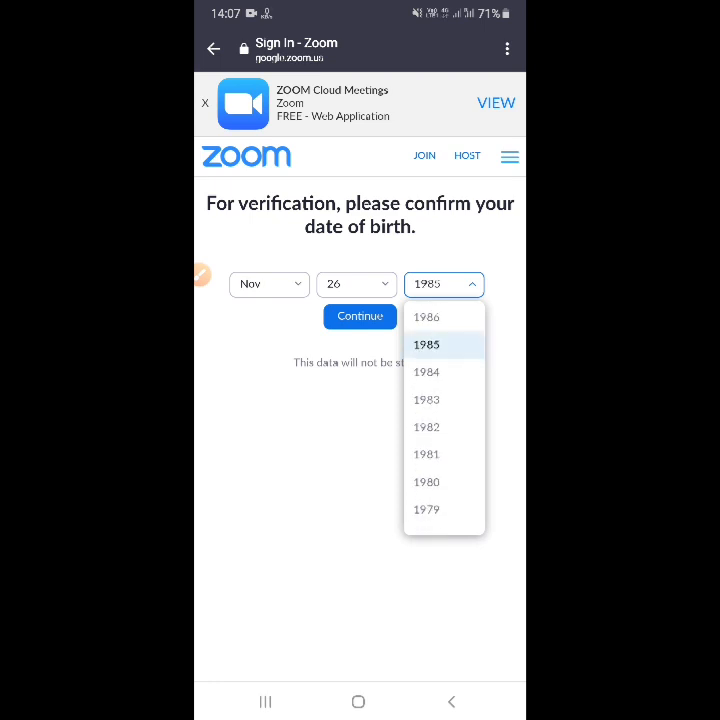
{"action": "left_click", "coordinate": [426, 344]}
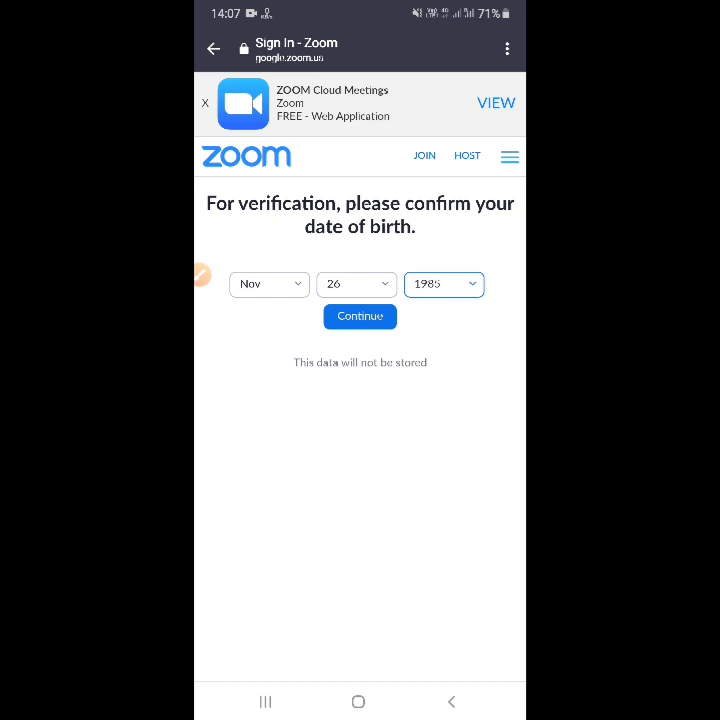
{"action": "left_click", "coordinate": [444, 284]}
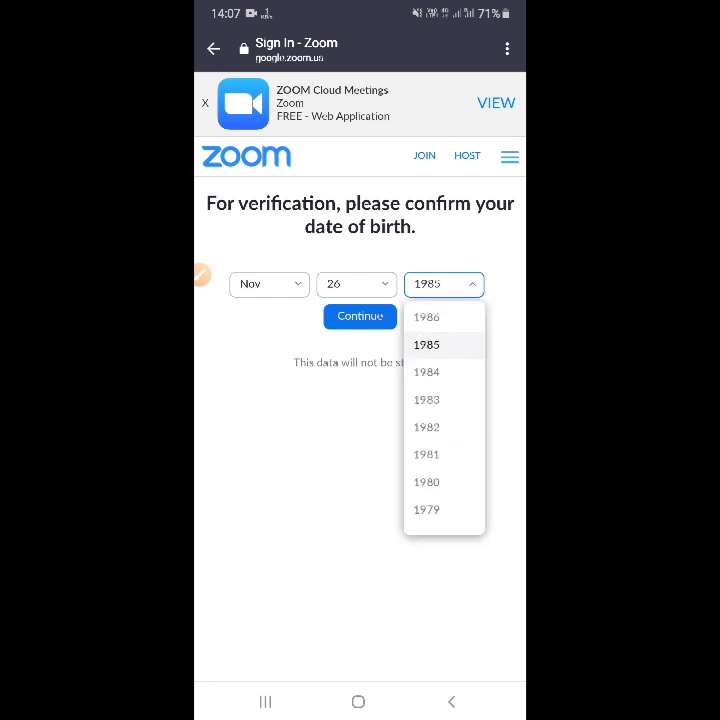
{"action": "left_click", "coordinate": [426, 316]}
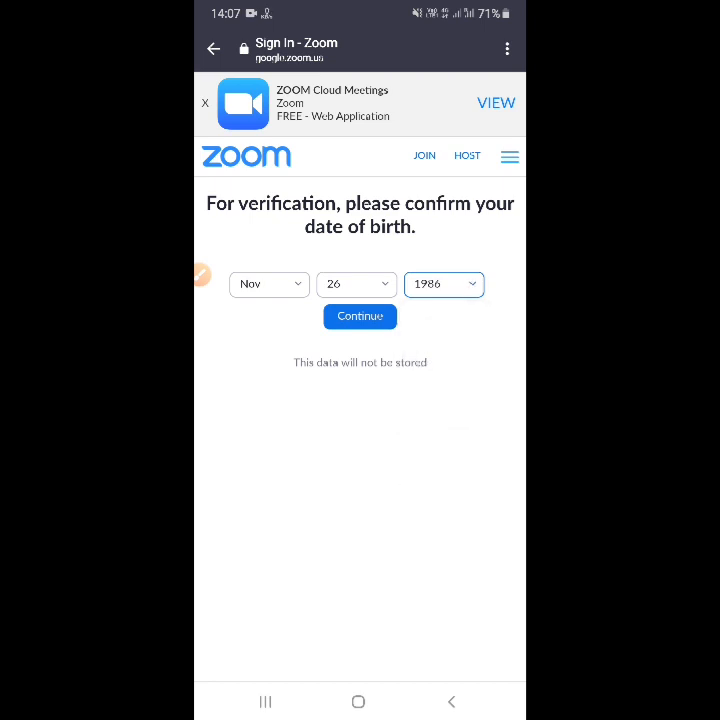
{"action": "left_click", "coordinate": [360, 316]}
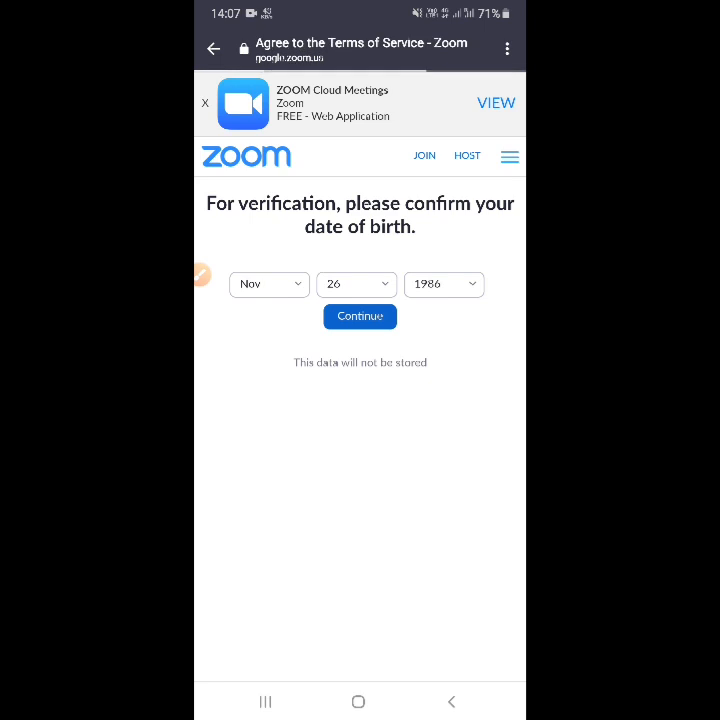
- Create the Zoom account from the Terms of Service page and reach the Meet & Chat home
{"action": "left_click", "coordinate": [360, 316]}
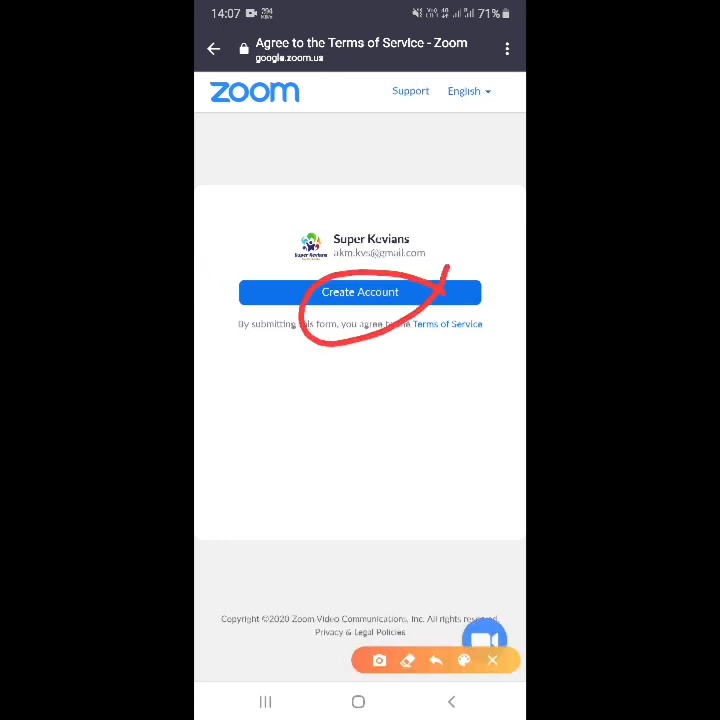
{"action": "left_click", "coordinate": [492, 660]}
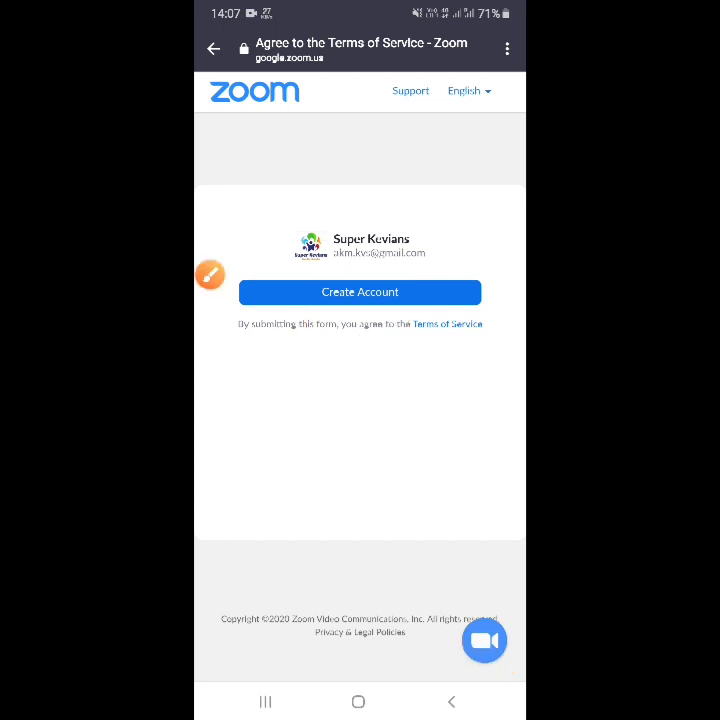
{"action": "left_click", "coordinate": [360, 292]}
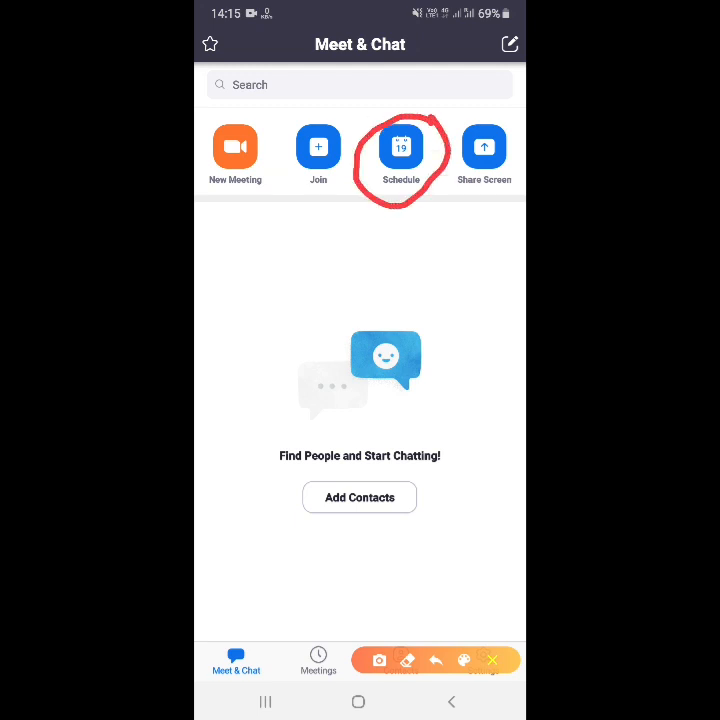
- Start scheduling a meeting titled 'English Class for IV A & B'
{"action": "left_click", "coordinate": [492, 660]}
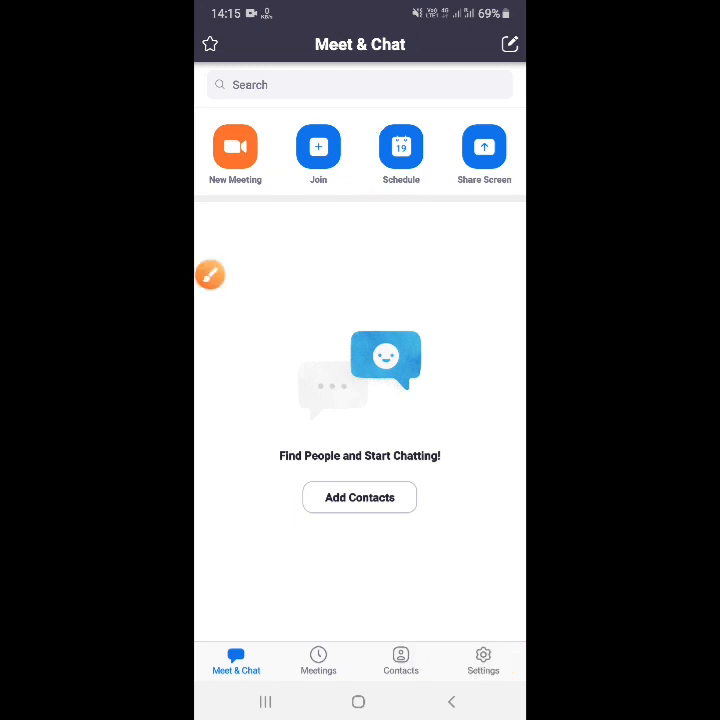
{"action": "left_click", "coordinate": [400, 148]}
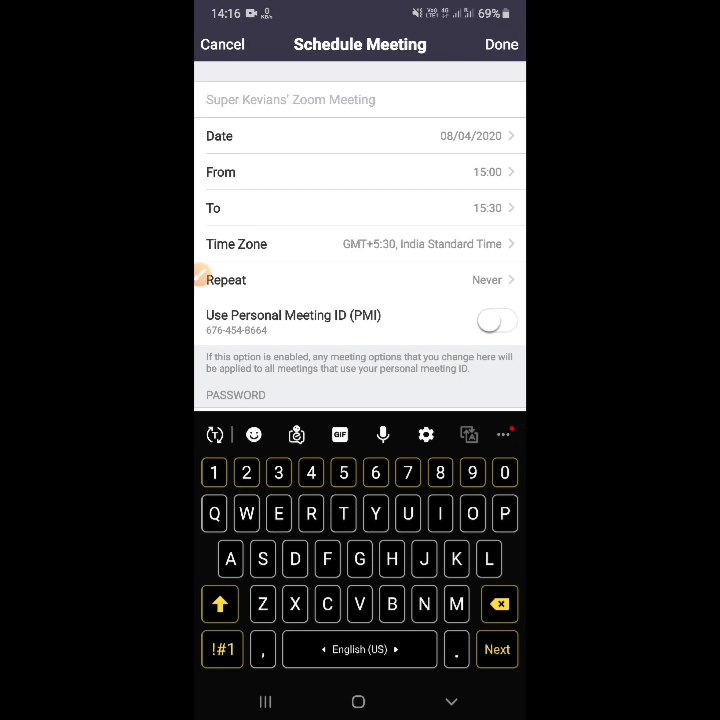
{"action": "type", "text": "English Class for IV A &"}
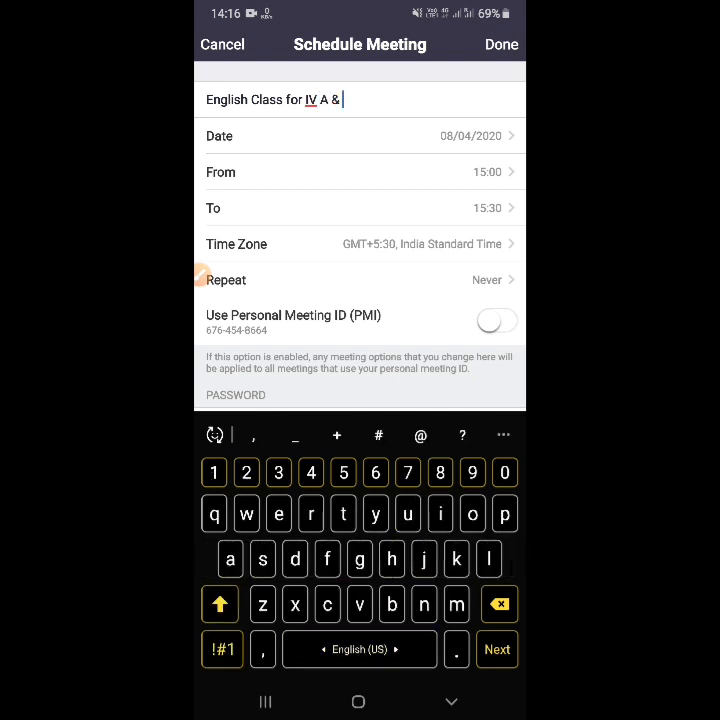
{"action": "type", "text": "B"}
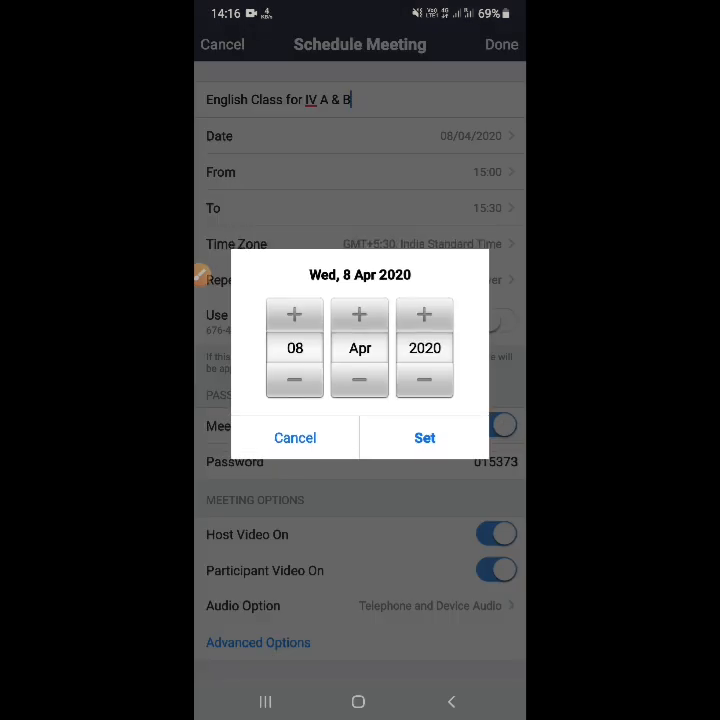
- Set the meeting date to 9 April 2020
{"action": "left_click", "coordinate": [294, 314]}
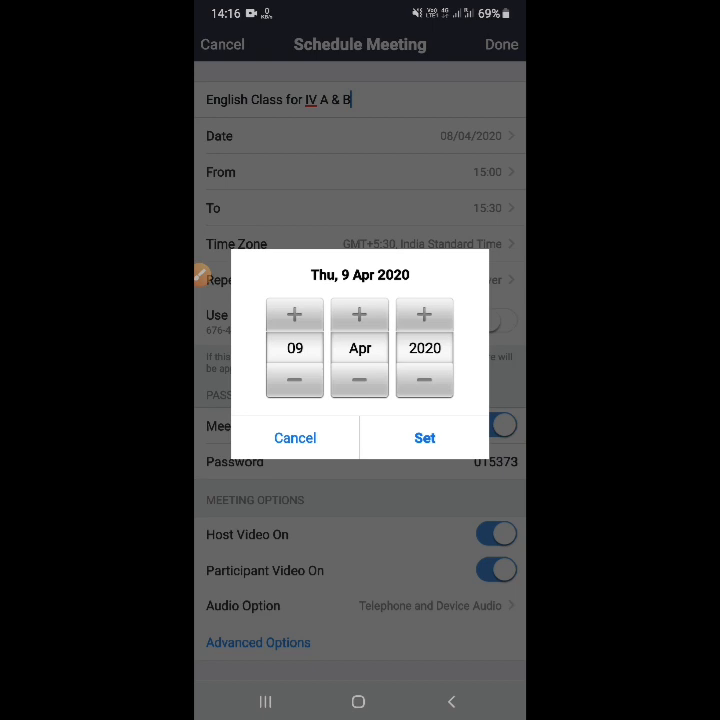
{"action": "left_click", "coordinate": [424, 438]}
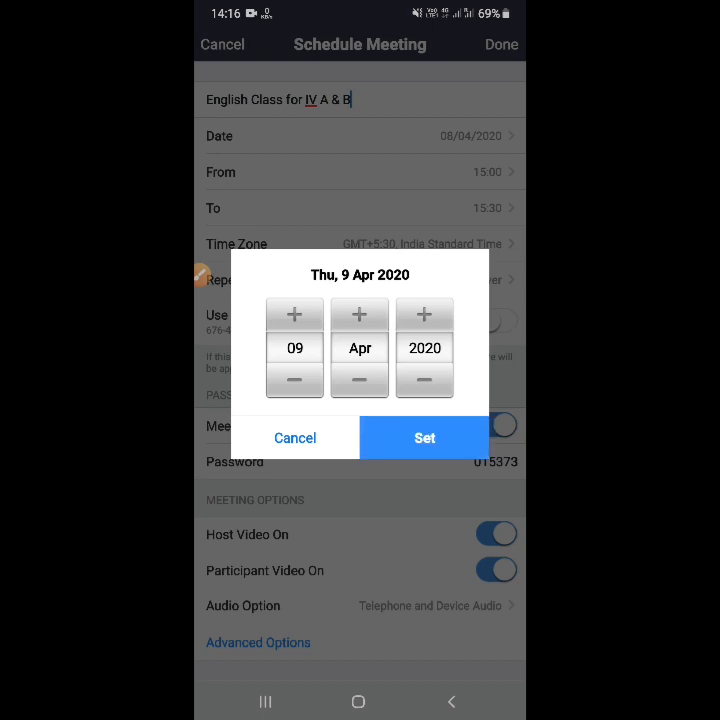
{"action": "left_click", "coordinate": [424, 436]}
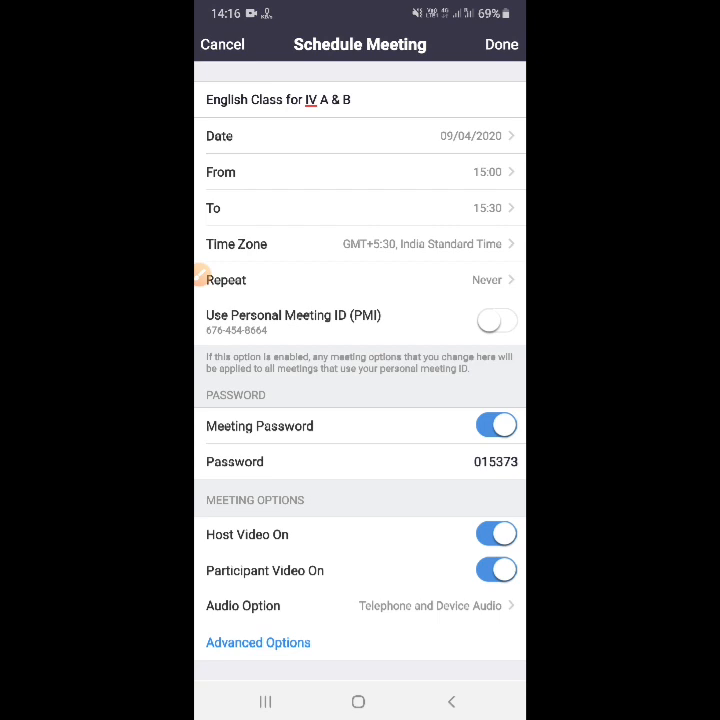
- Set the start time to 09:00 and dismiss the 40-minute limit notice
{"action": "left_click", "coordinate": [350, 100]}
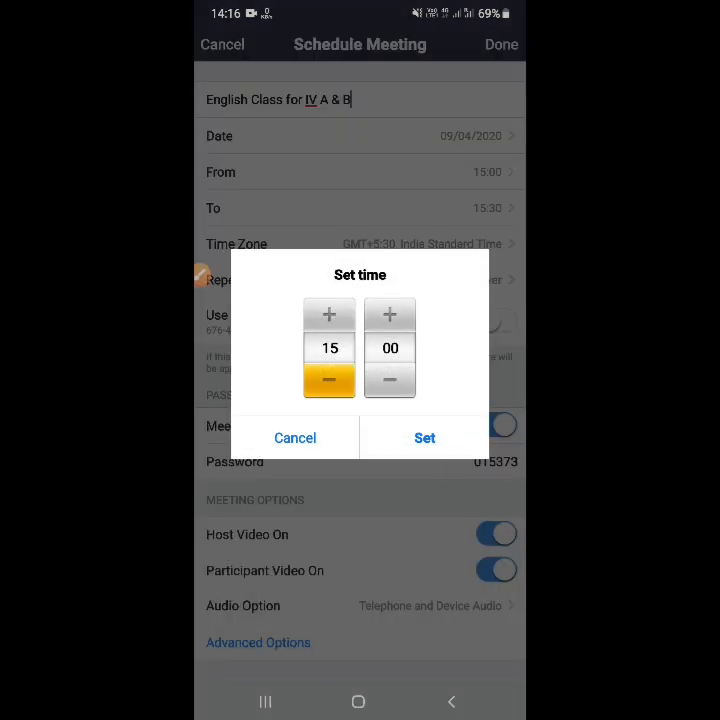
{"action": "left_click", "coordinate": [328, 384]}
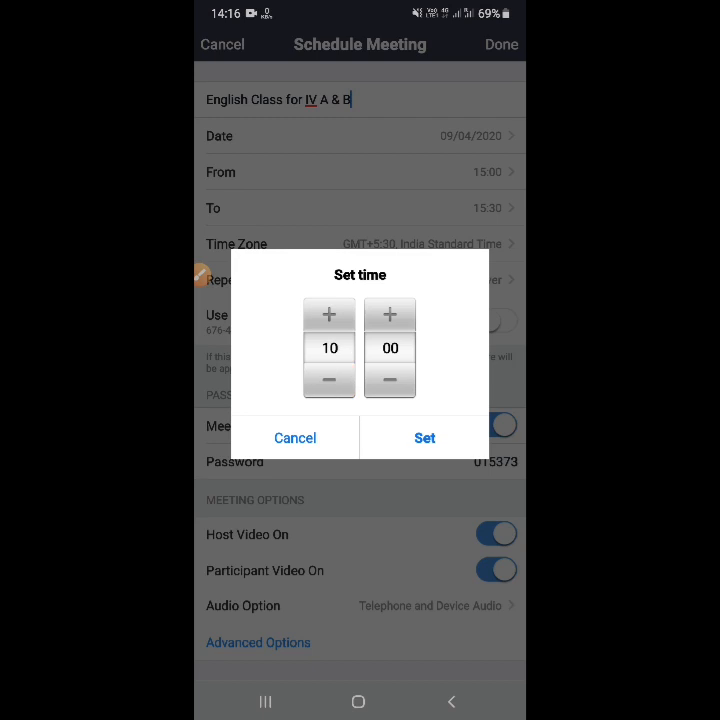
{"action": "left_click", "coordinate": [328, 384]}
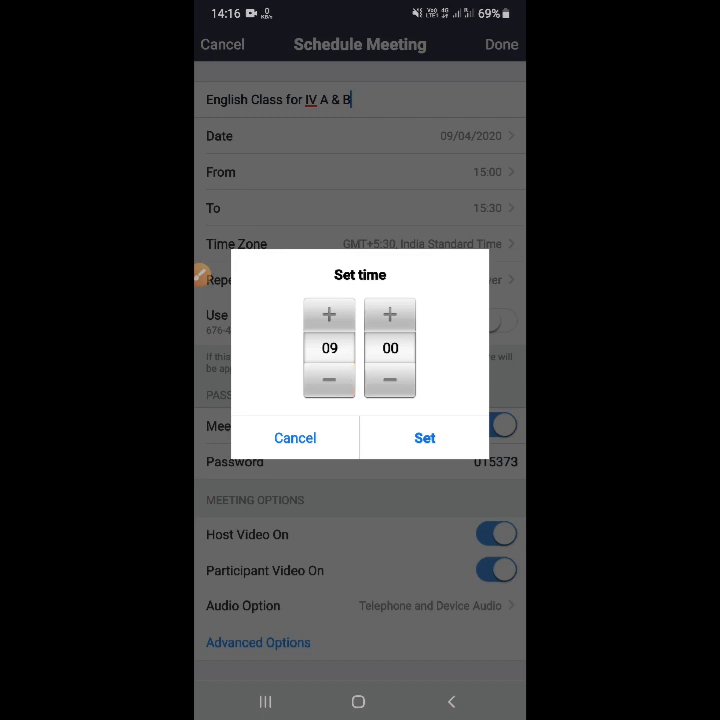
{"action": "left_click", "coordinate": [424, 436]}
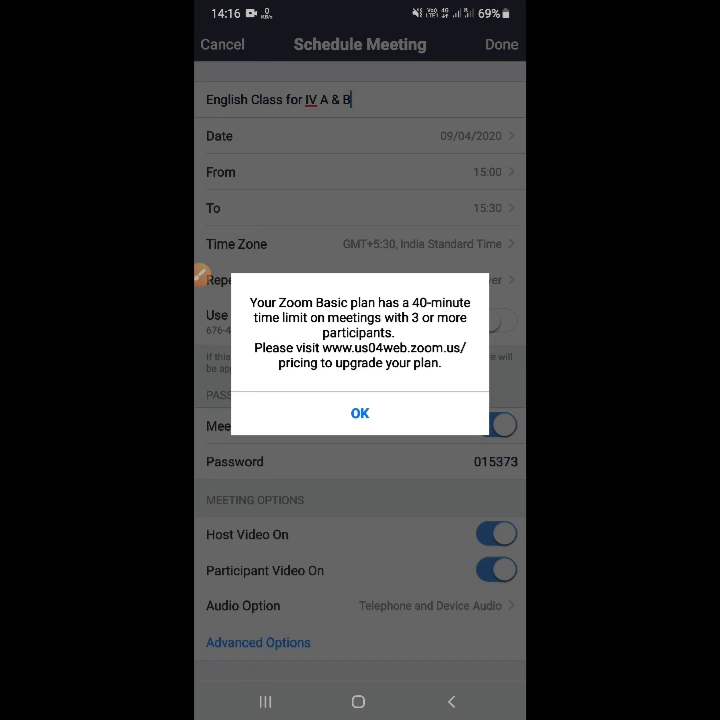
{"action": "left_click", "coordinate": [360, 412]}
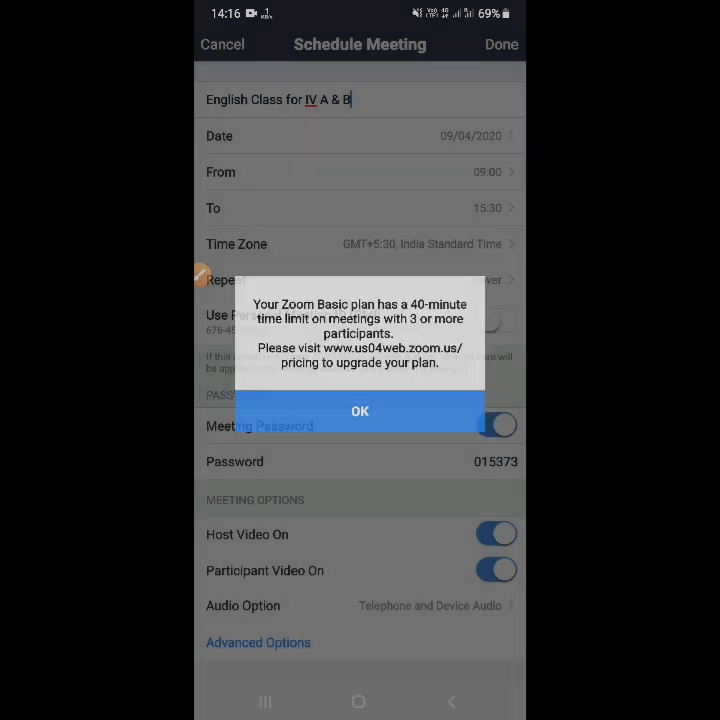
- Set the end time to 09:40 and dismiss the 40-minute limit notice
{"action": "left_click", "coordinate": [360, 412]}
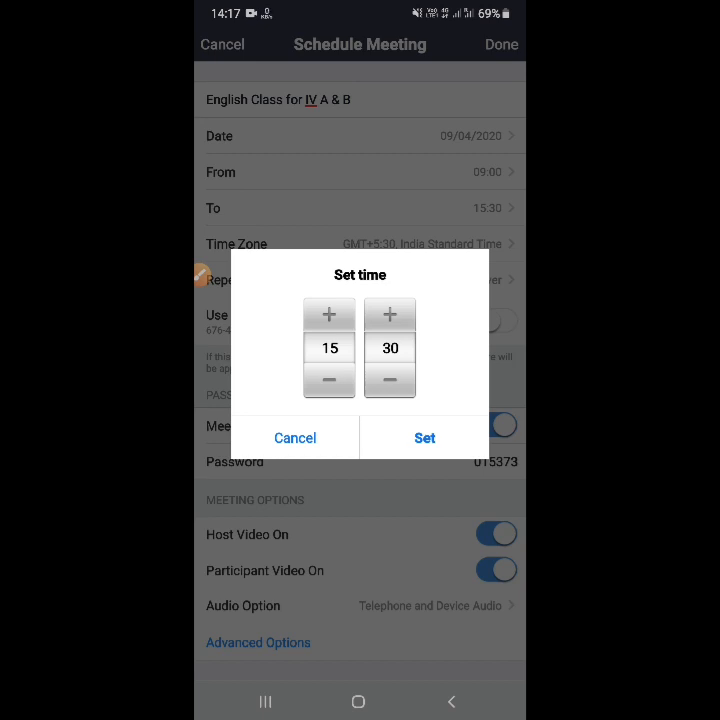
{"action": "left_click", "coordinate": [328, 380]}
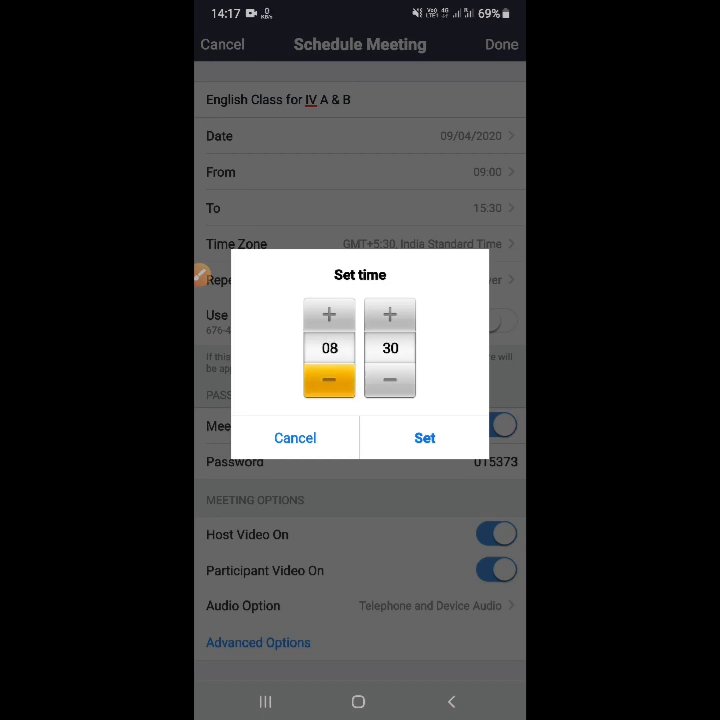
{"action": "left_click", "coordinate": [328, 312]}
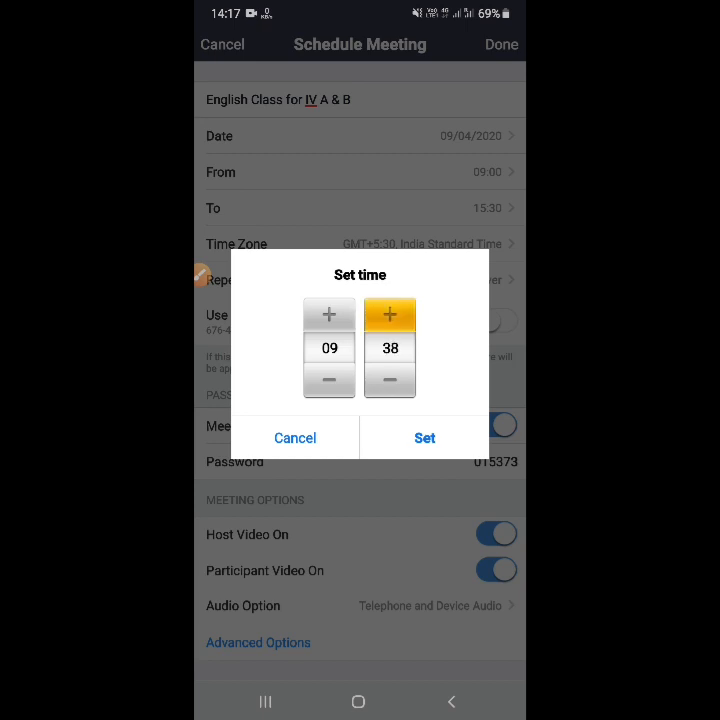
{"action": "left_click", "coordinate": [390, 312]}
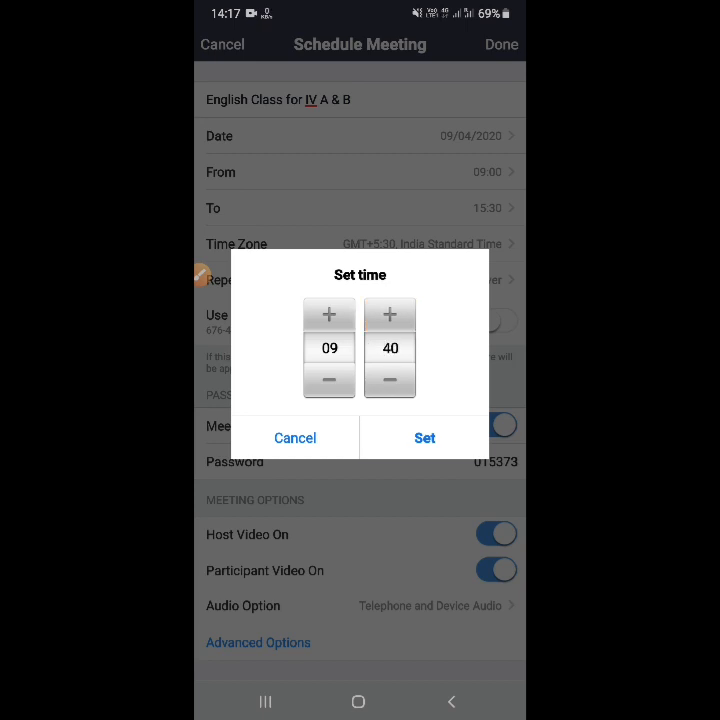
{"action": "left_click", "coordinate": [424, 438]}
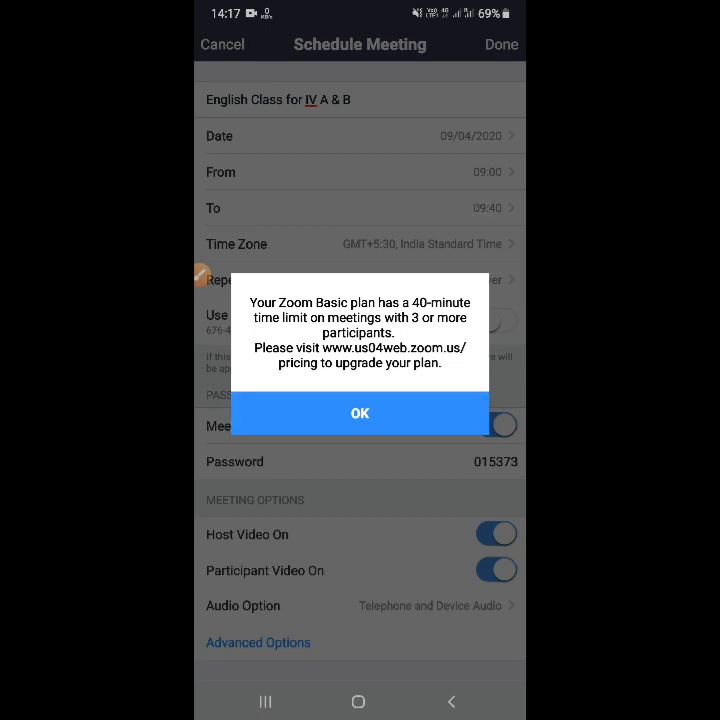
{"action": "left_click", "coordinate": [360, 412]}
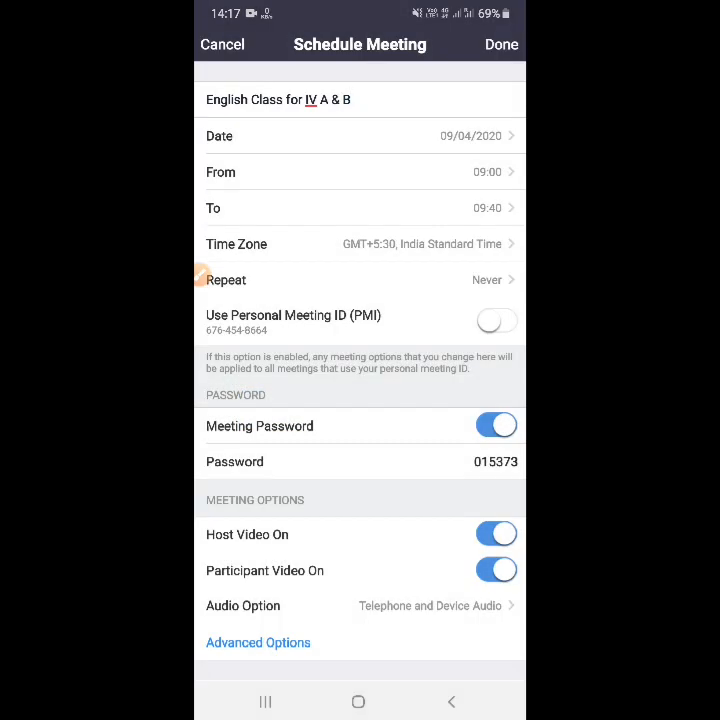
{"action": "left_click", "coordinate": [350, 100]}
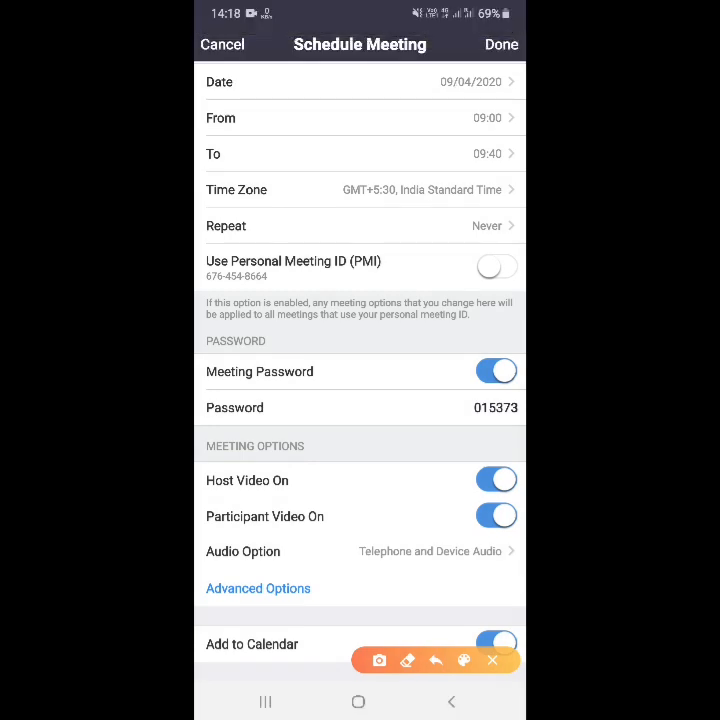
{"action": "left_click", "coordinate": [500, 44]}
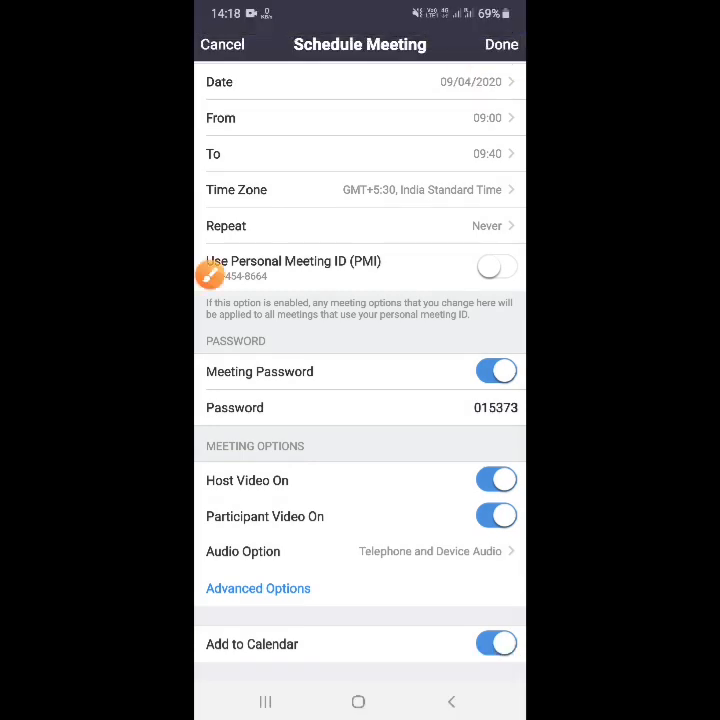
{"action": "left_click", "coordinate": [500, 44]}
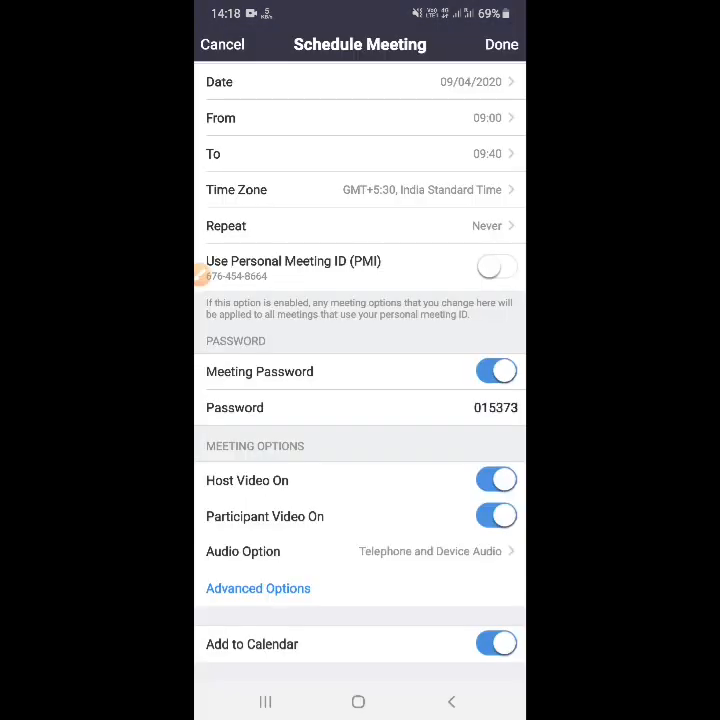
- Save the meeting and select the whole Email invitation text for copying
{"action": "left_click", "coordinate": [500, 44]}
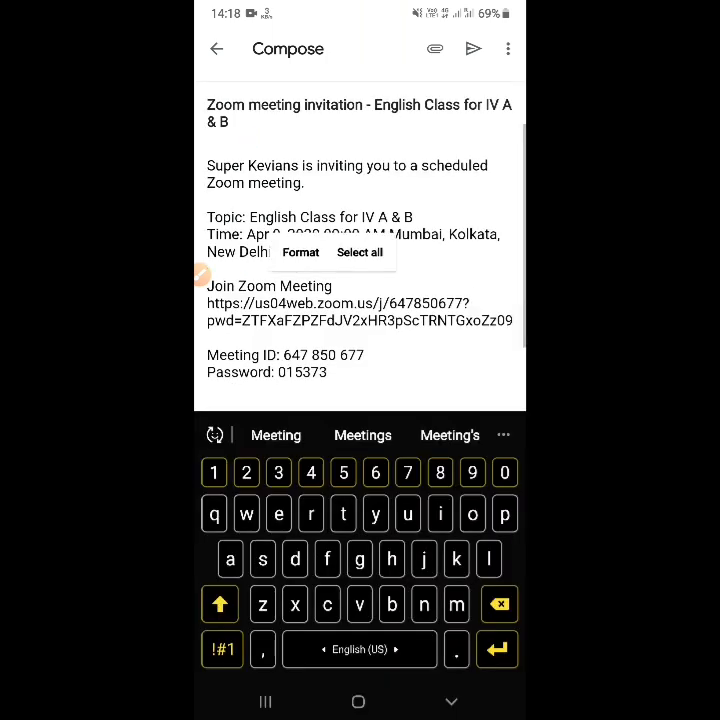
{"action": "left_click", "coordinate": [336, 304]}
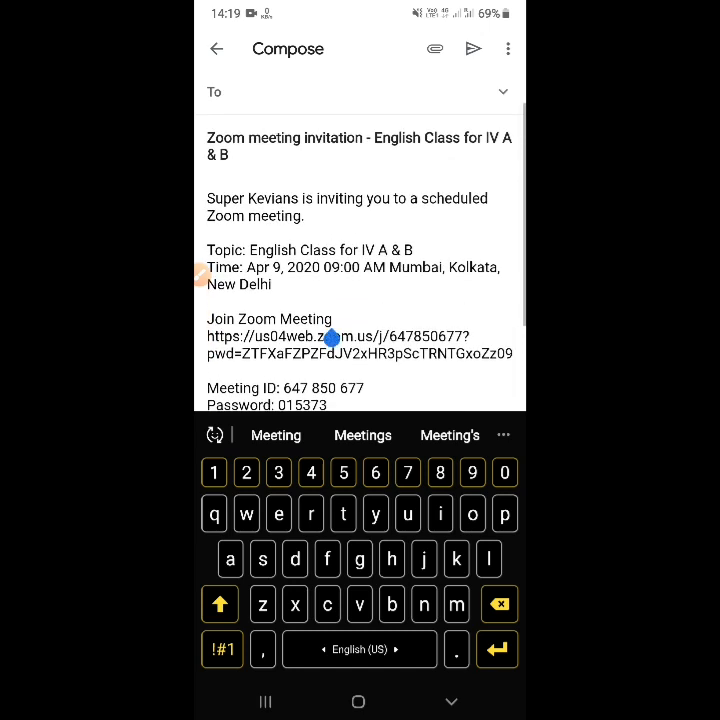
{"action": "double_click", "coordinate": [224, 136]}
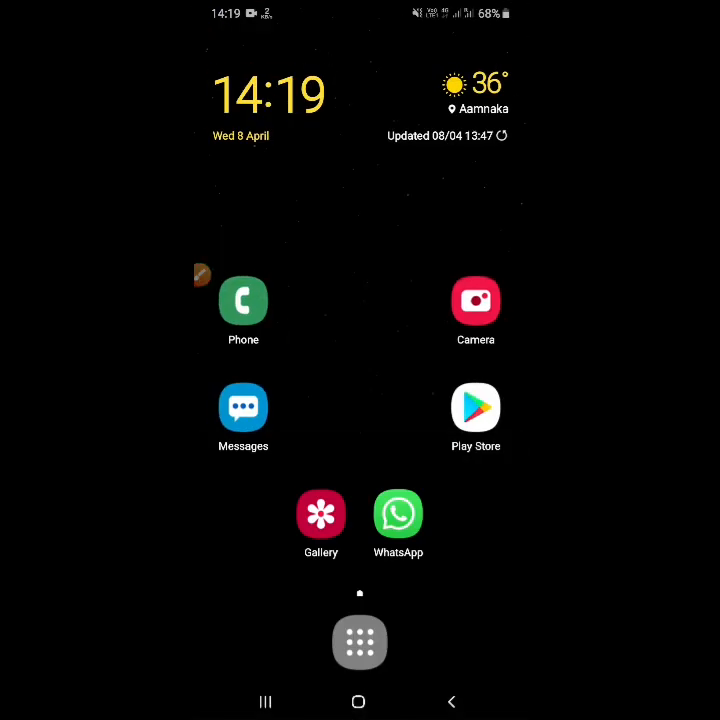
- Post the Zoom invitation with join link, meeting ID and password in the Parents Class 4A chat
{"action": "left_click", "coordinate": [398, 512]}
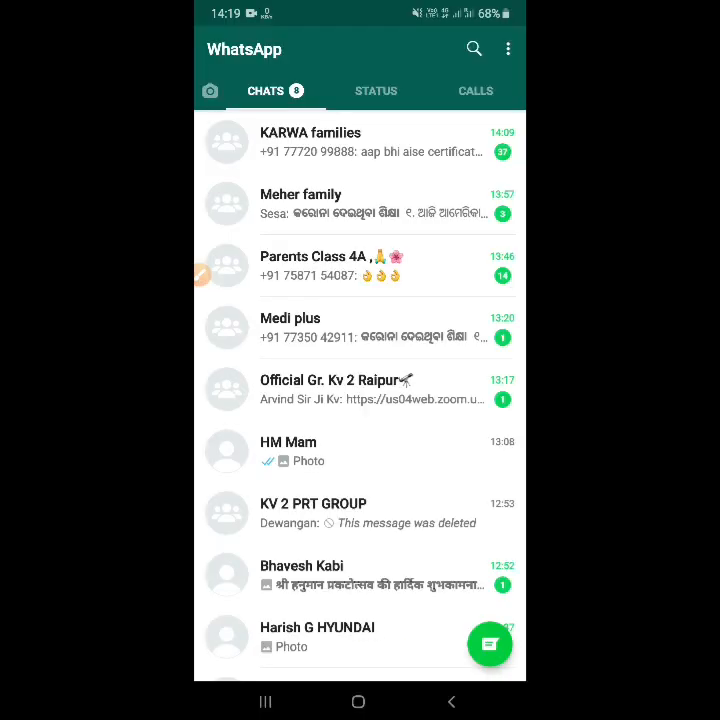
{"action": "left_click", "coordinate": [474, 48]}
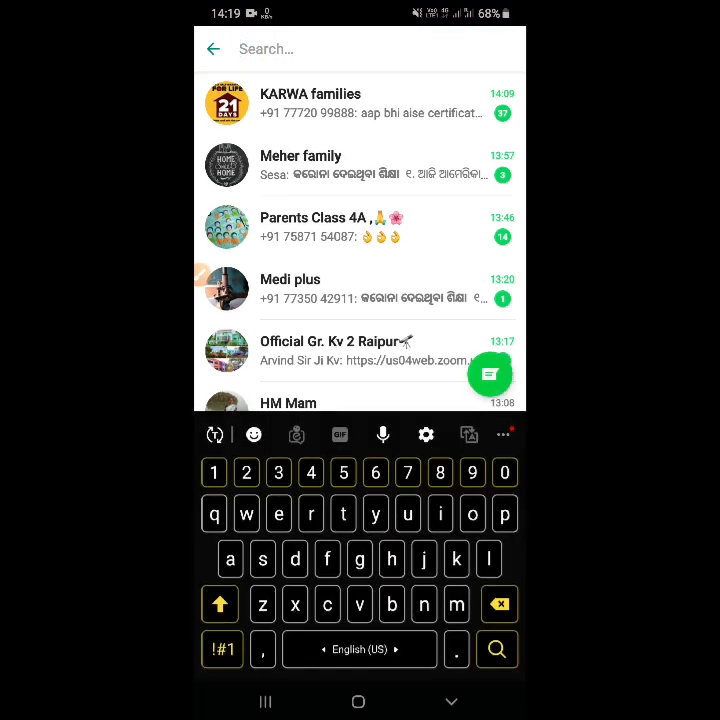
{"action": "left_click", "coordinate": [330, 228]}
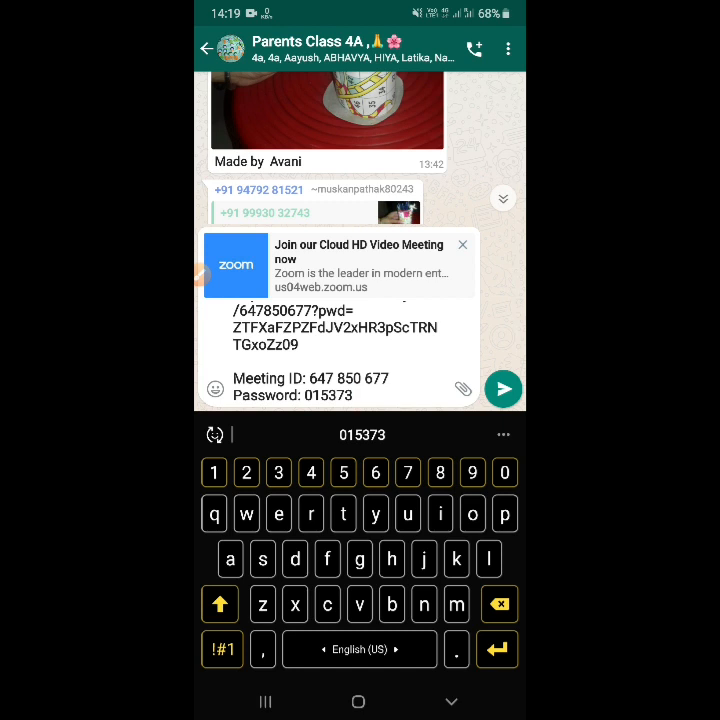
{"action": "left_click", "coordinate": [504, 388]}
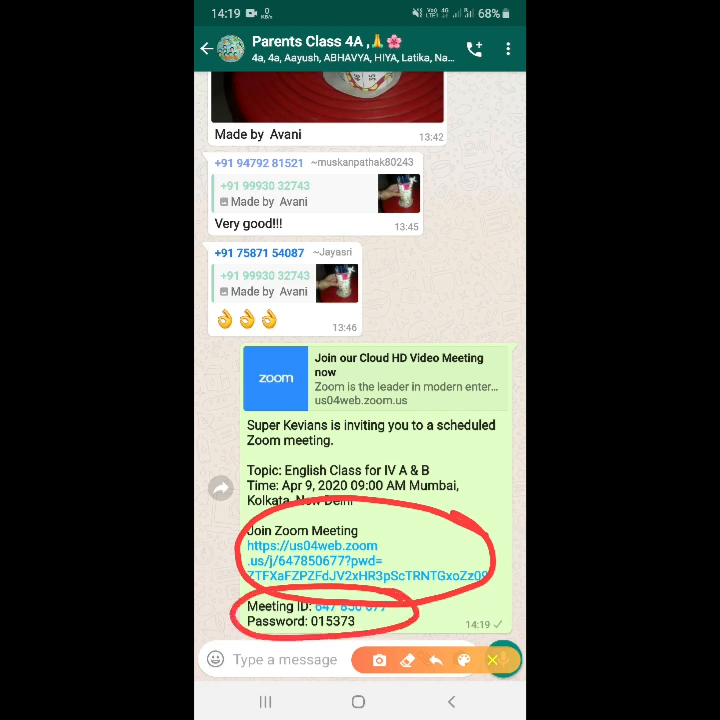
{"action": "left_click", "coordinate": [500, 658]}
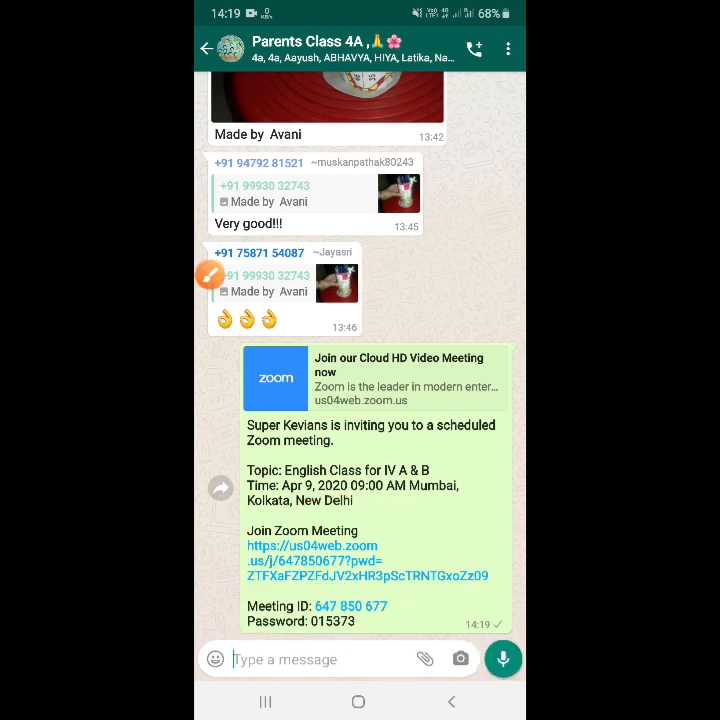